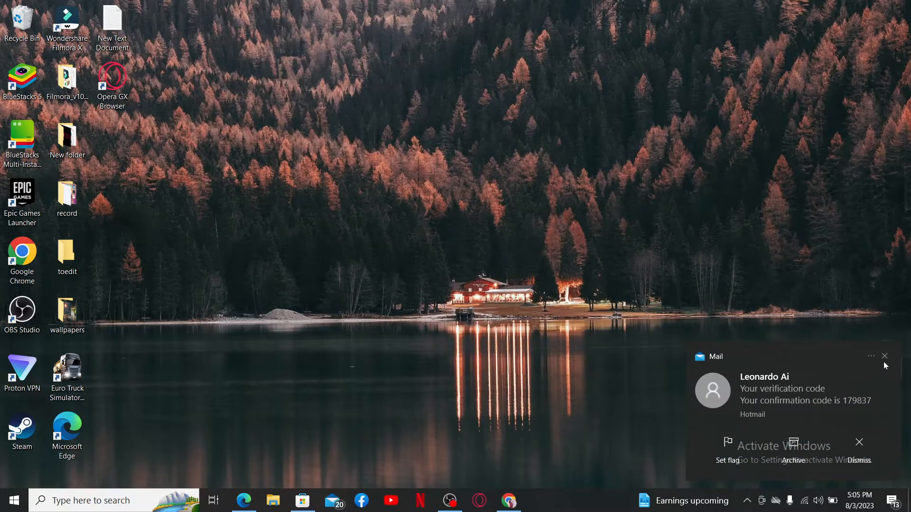
# - Dismiss the mail notification and sign in to reach the ActiveCampaign dashboard
pyautogui.click(883, 356)
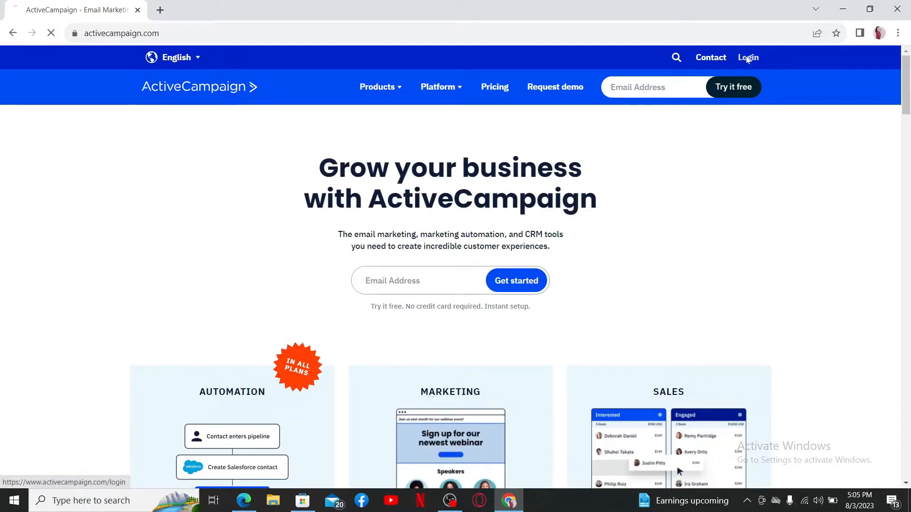
pyautogui.click(748, 58)
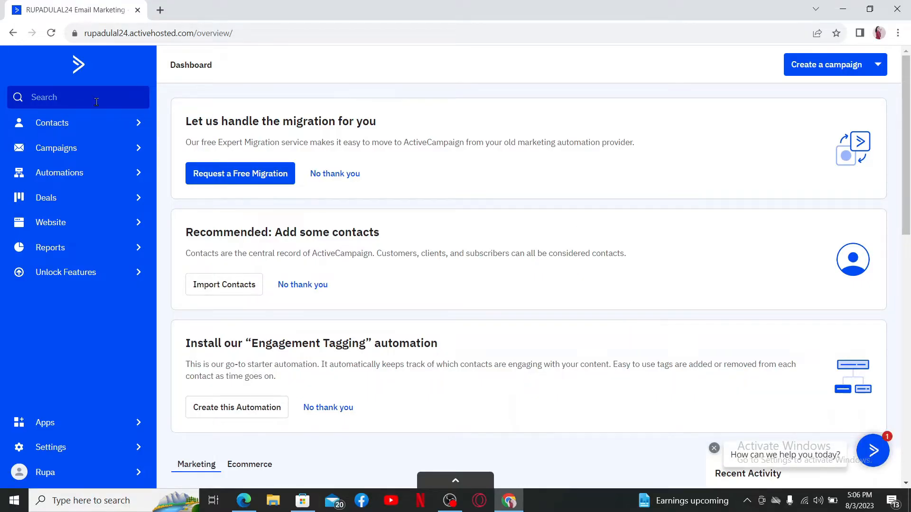
# - Go to Contacts and open a contact's profile showing its newsdaily list membership
pyautogui.click(51, 122)
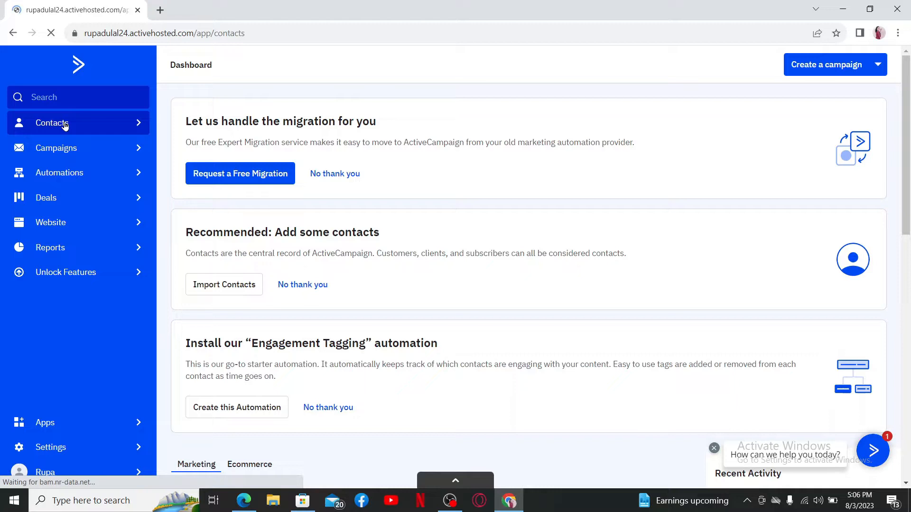
pyautogui.click(51, 123)
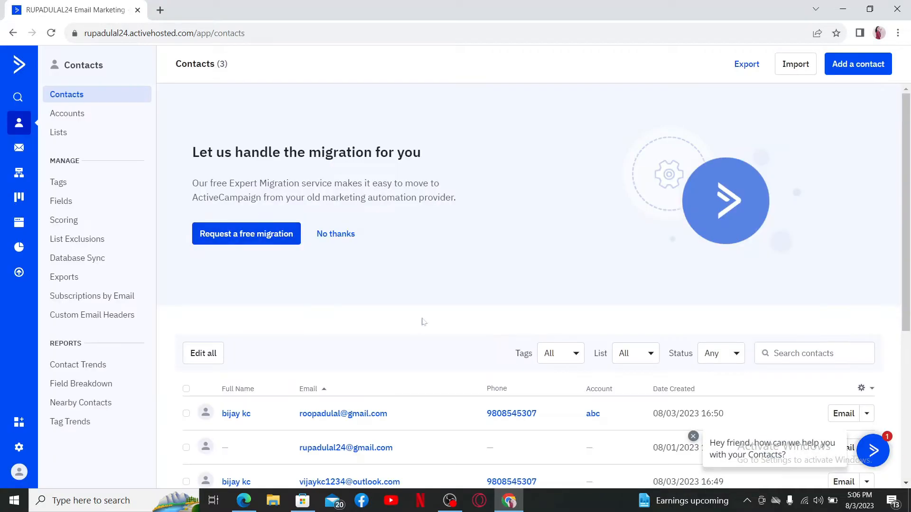
pyautogui.click(334, 233)
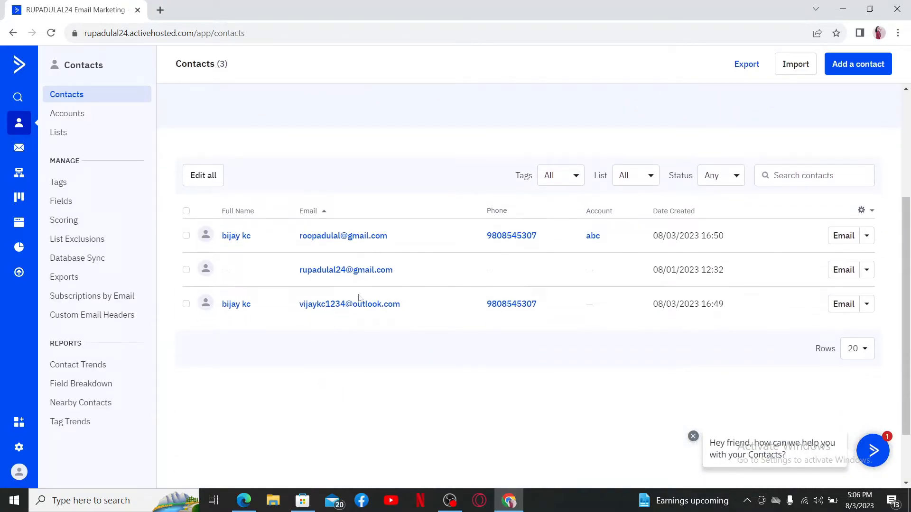
pyautogui.moveTo(320, 337)
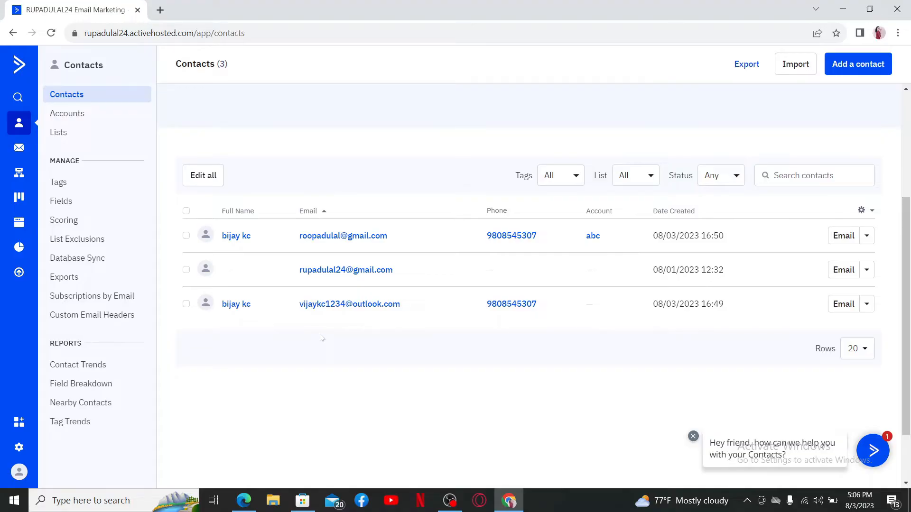
pyautogui.click(236, 235)
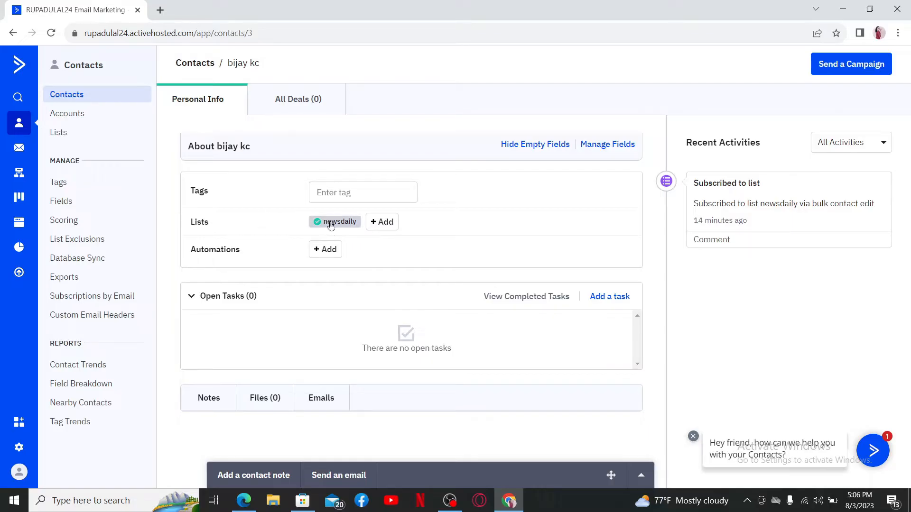
# - Set the contact's newsdaily list status to Unsubscribed and close the status window
pyautogui.click(339, 221)
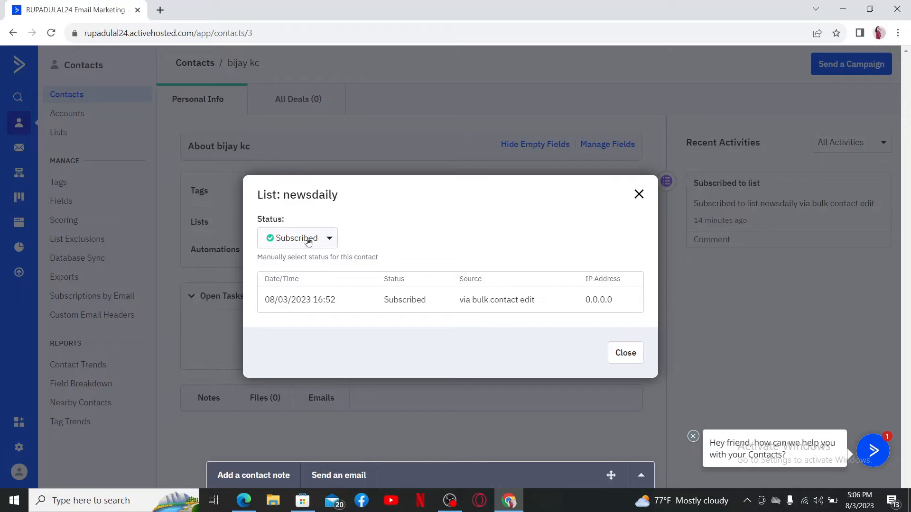
pyautogui.click(297, 238)
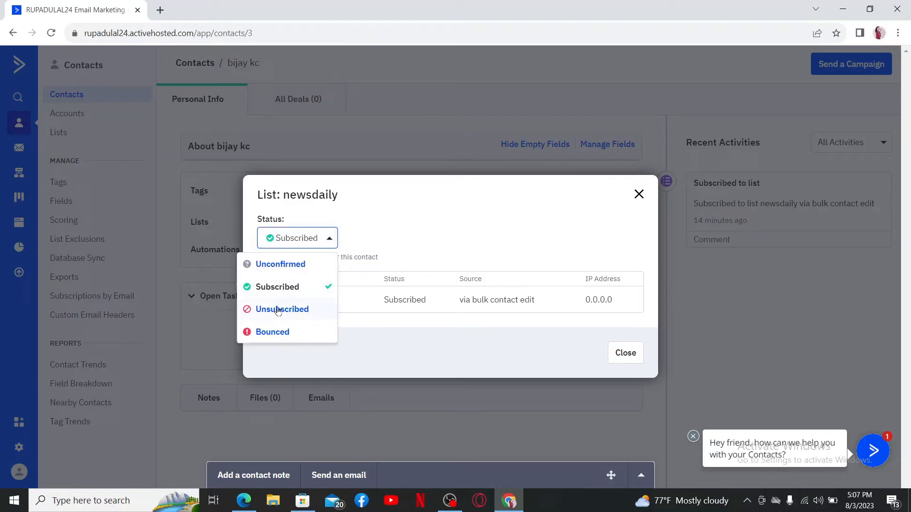
pyautogui.click(281, 310)
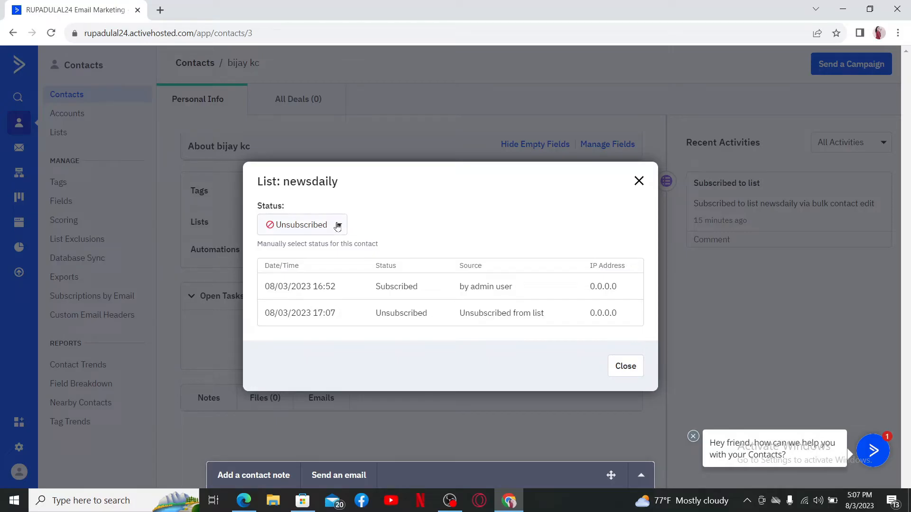
pyautogui.click(625, 366)
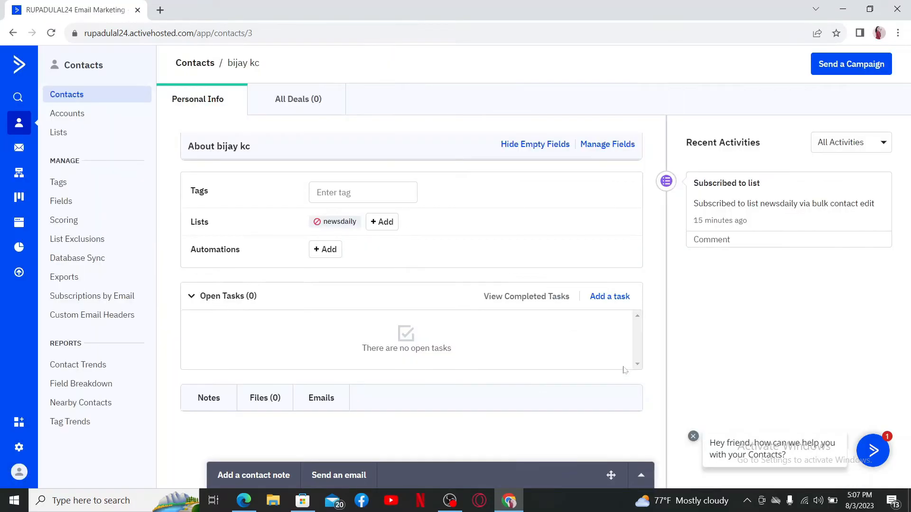
pyautogui.moveTo(331, 232)
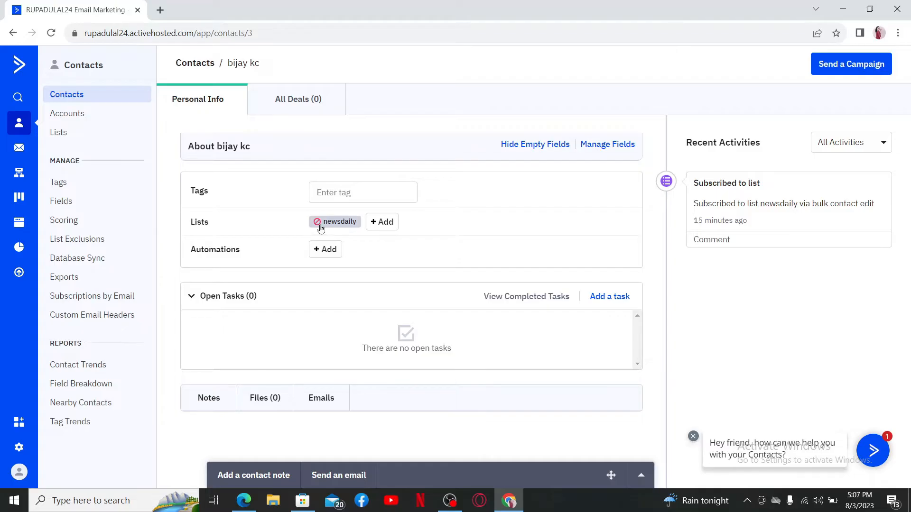
# - Reopen the newsdaily list status to confirm Unsubscribed, then return to the contacts list
pyautogui.click(317, 222)
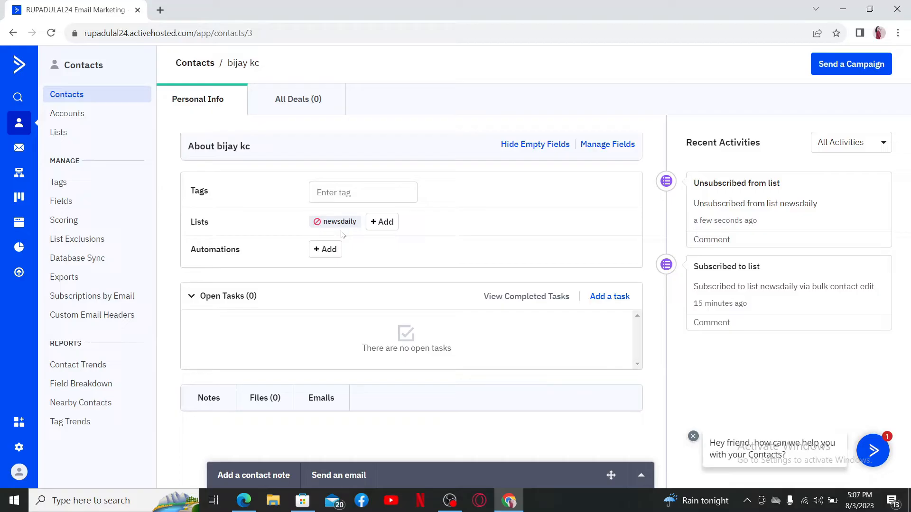
pyautogui.click(339, 221)
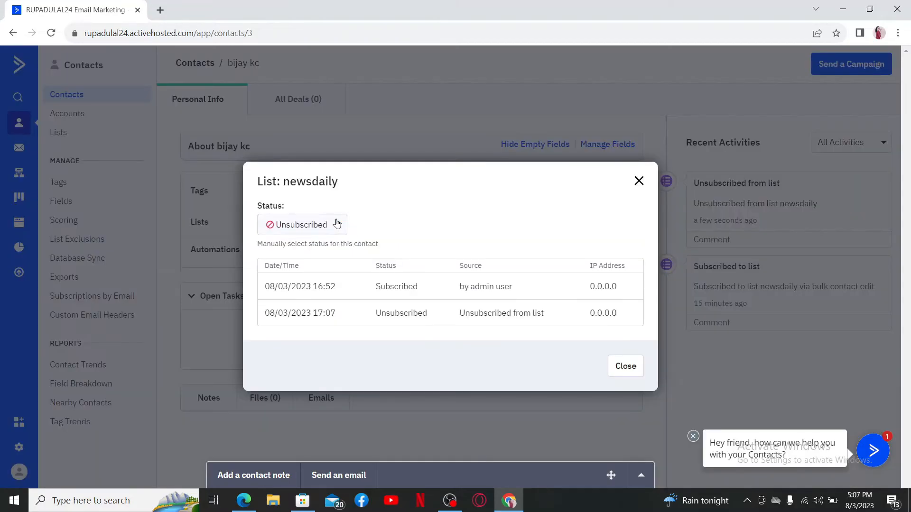
pyautogui.click(301, 225)
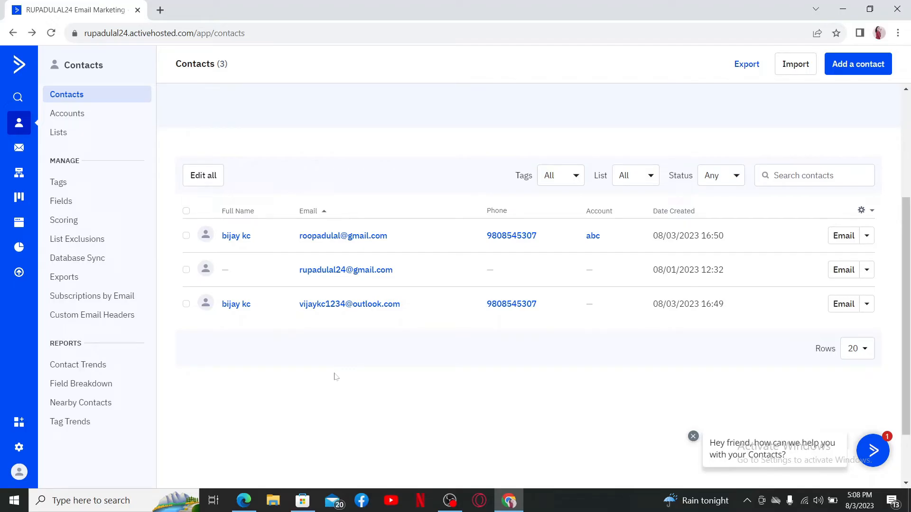
pyautogui.moveTo(237, 252)
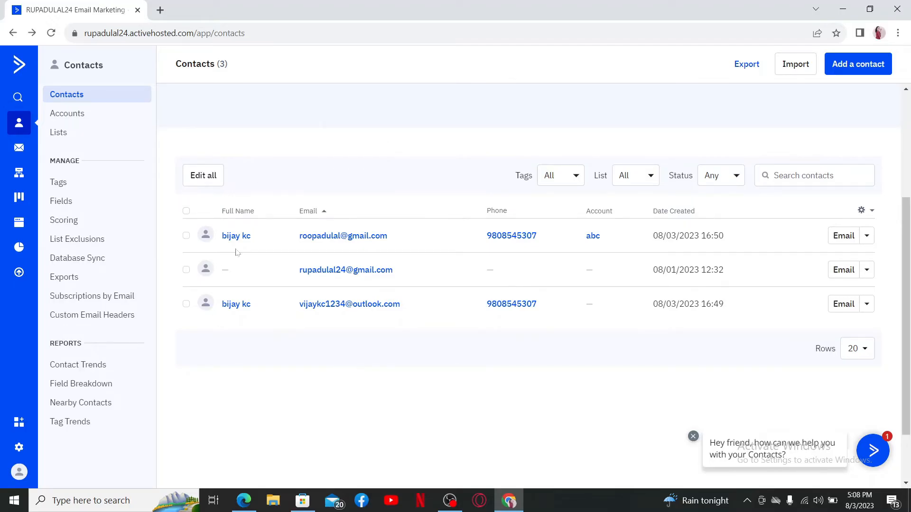
# - Bulk edit all contacts to unsubscribe from Master Contact List and reach the confirmation
pyautogui.click(203, 176)
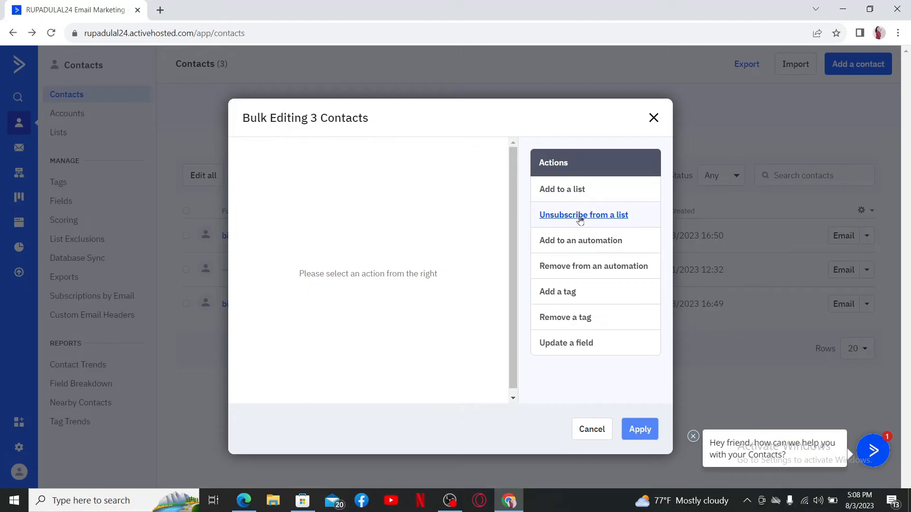
pyautogui.moveTo(563, 229)
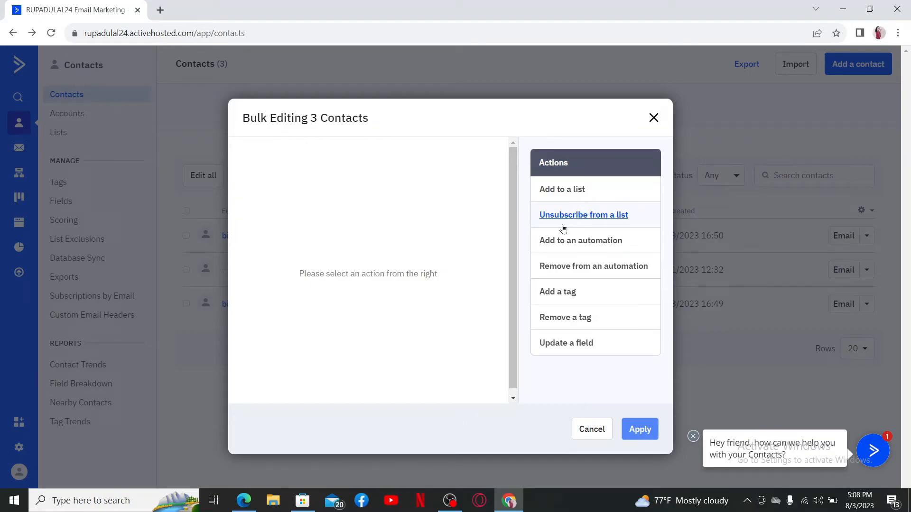
pyautogui.click(583, 214)
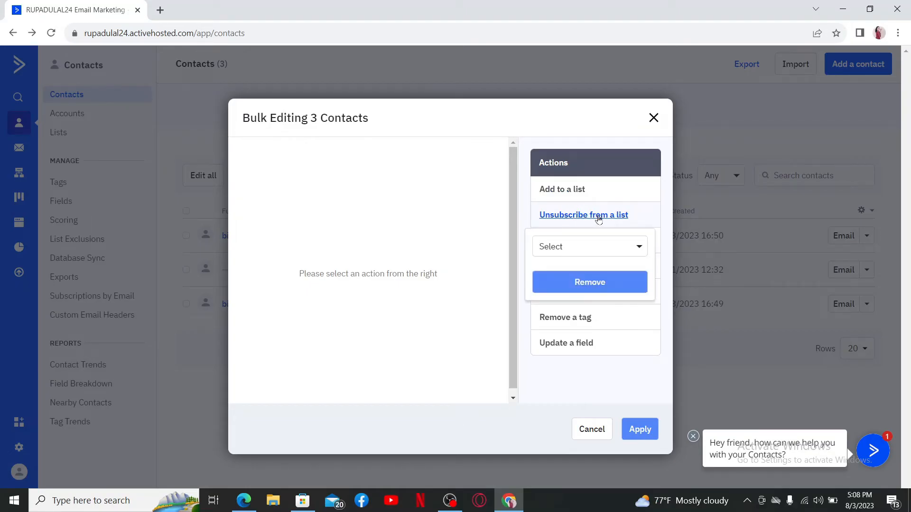
pyautogui.click(586, 246)
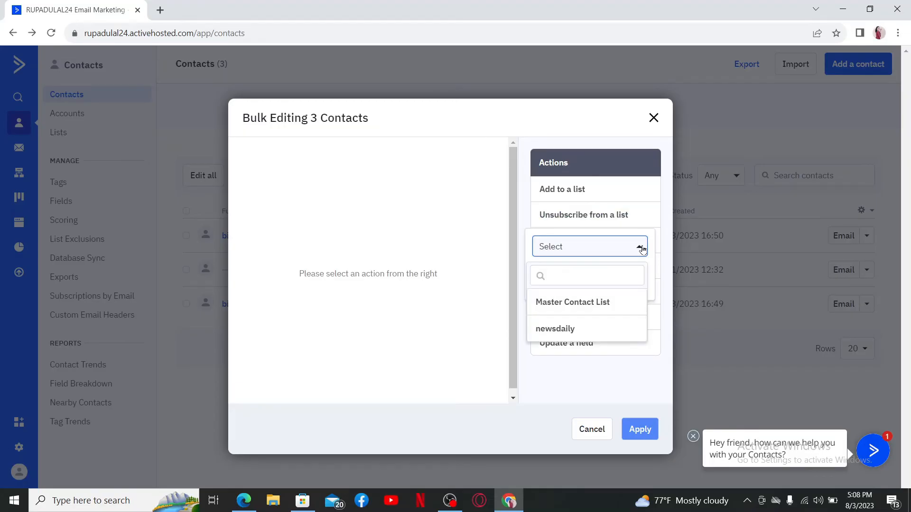
pyautogui.click(572, 302)
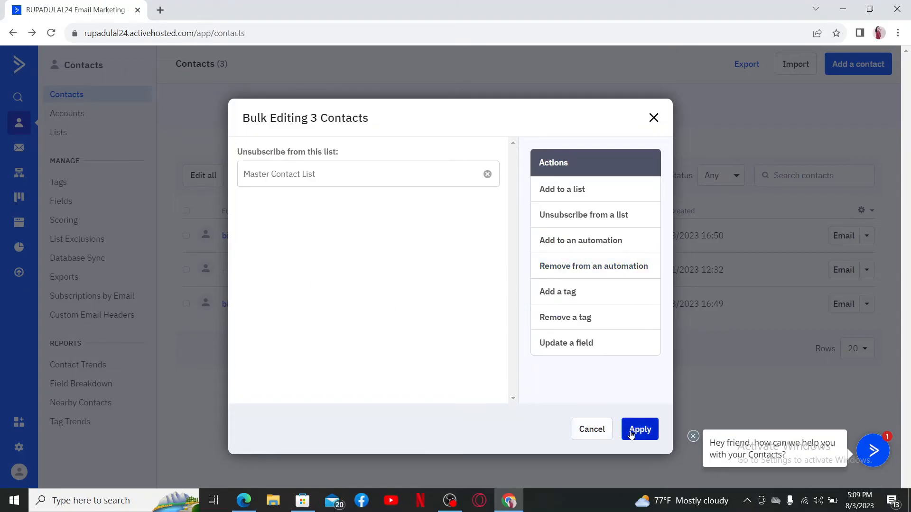
pyautogui.click(638, 428)
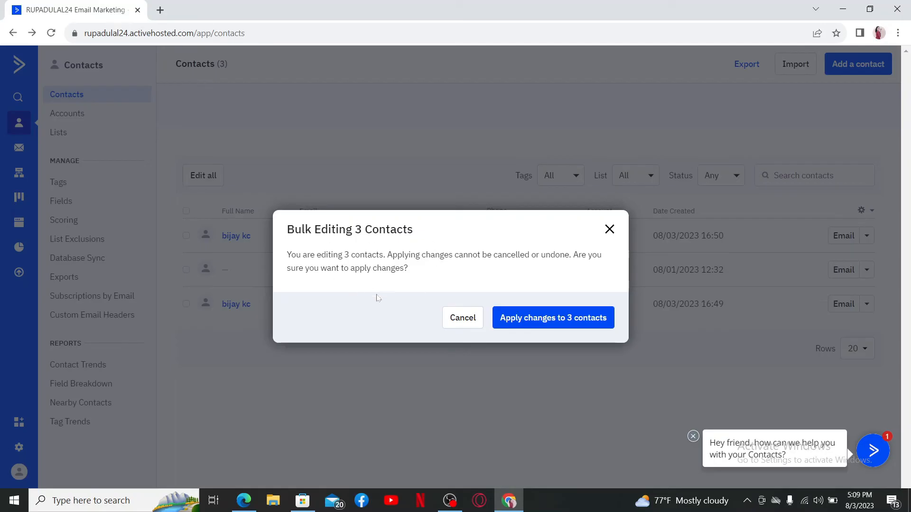
pyautogui.moveTo(552, 317)
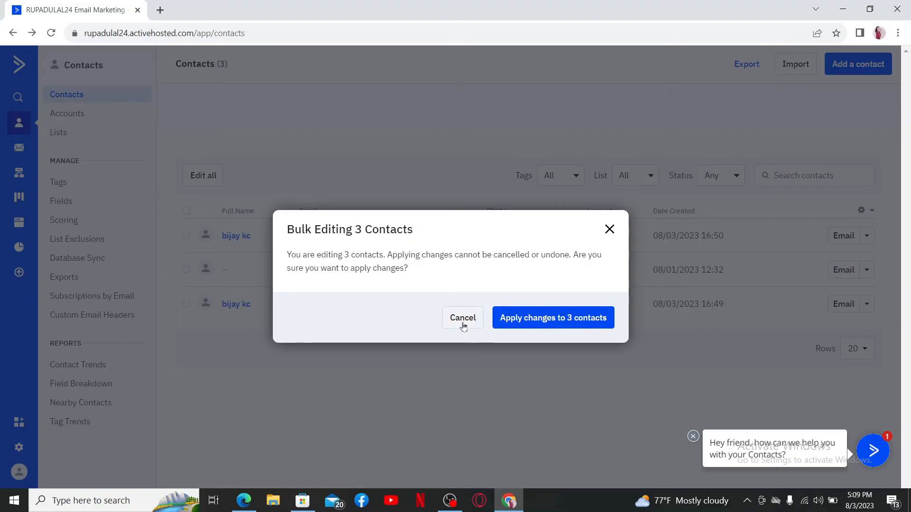
# - Cancel the bulk unsubscribe confirmation and close the browser to the desktop
pyautogui.click(462, 318)
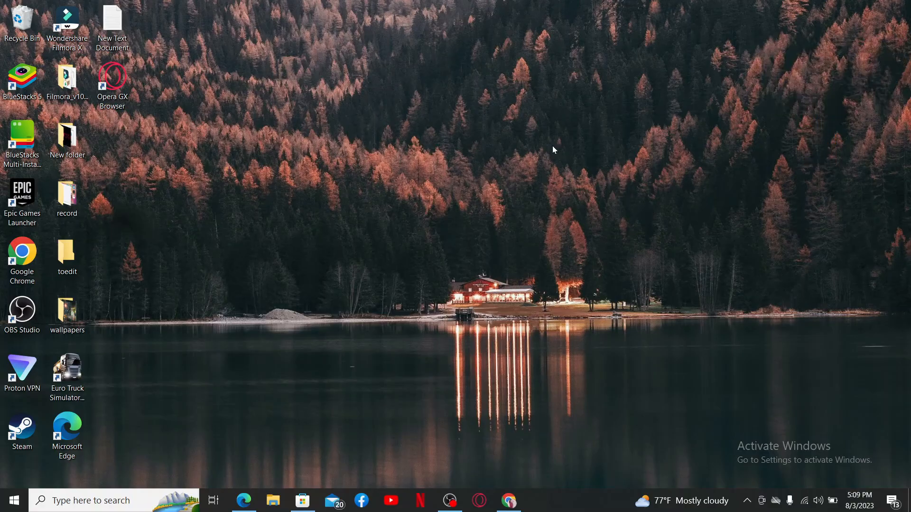
pyautogui.click(462, 314)
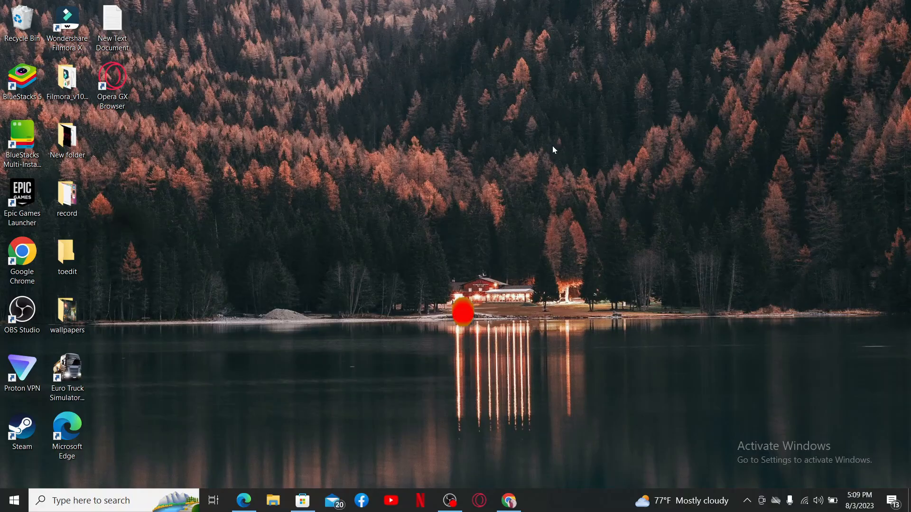